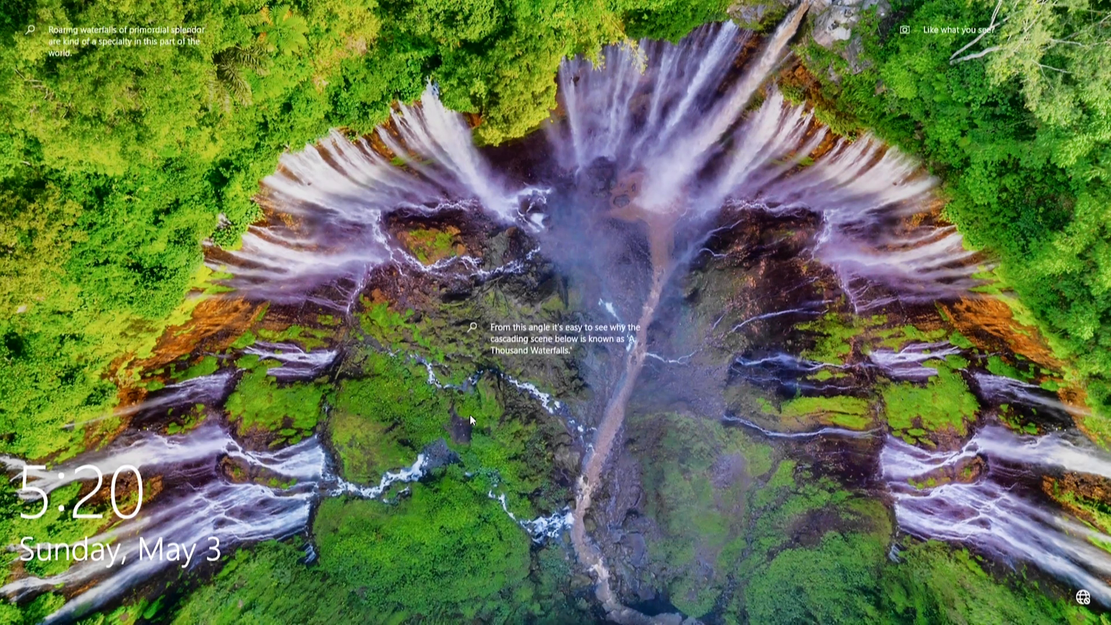
{"action": "mouse_move", "coordinate": [579, 457]}
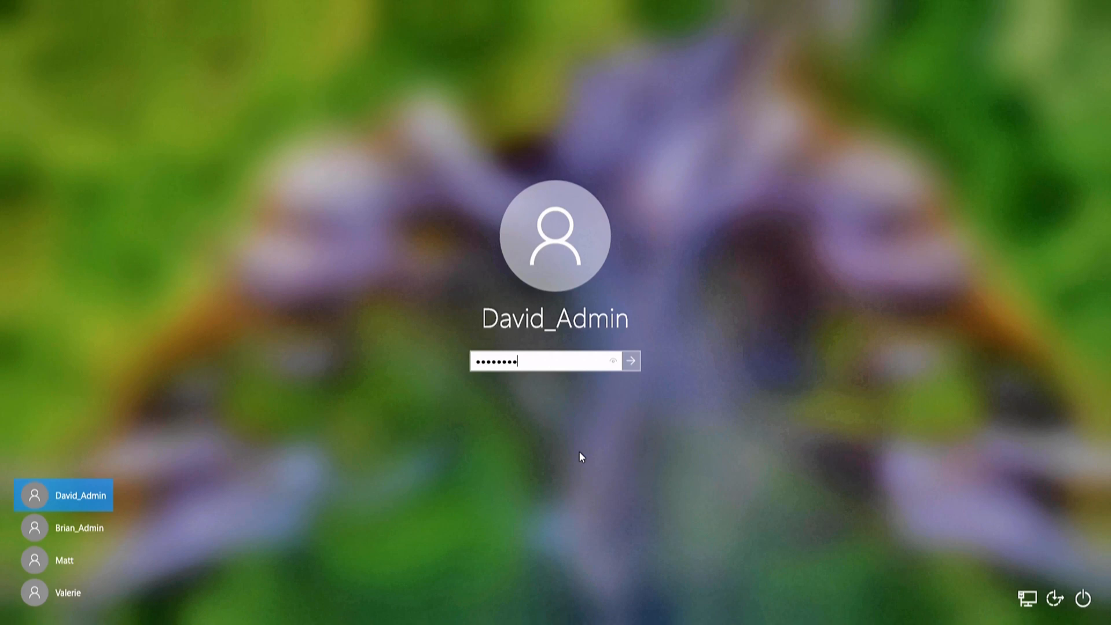
Submit the password to sign in to the administrator account
{"action": "left_click", "coordinate": [629, 361]}
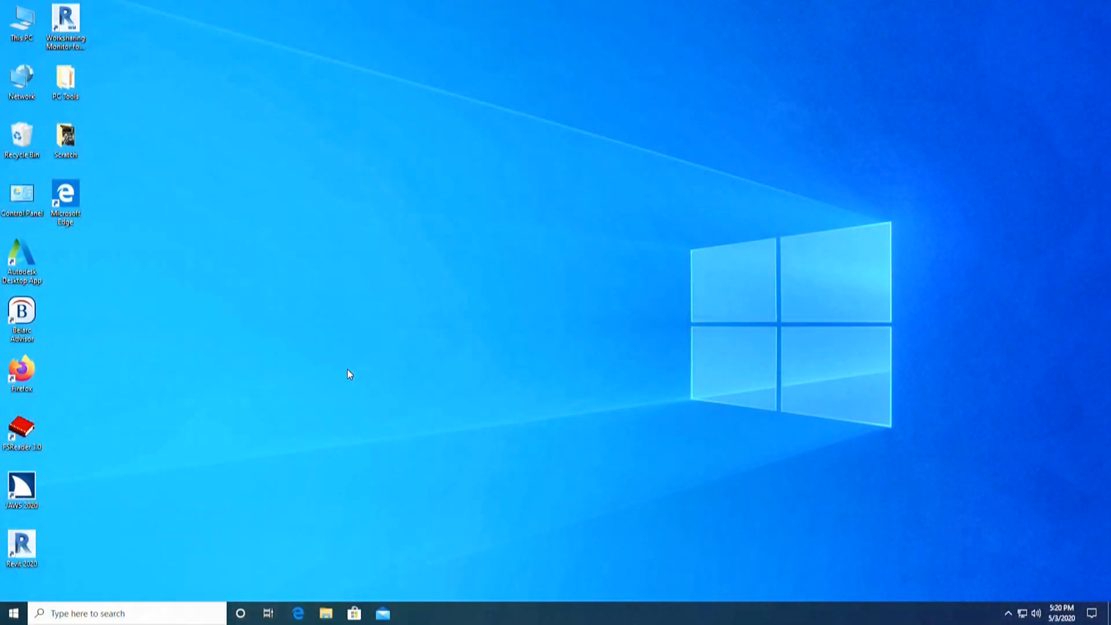
{"action": "mouse_move", "coordinate": [198, 253]}
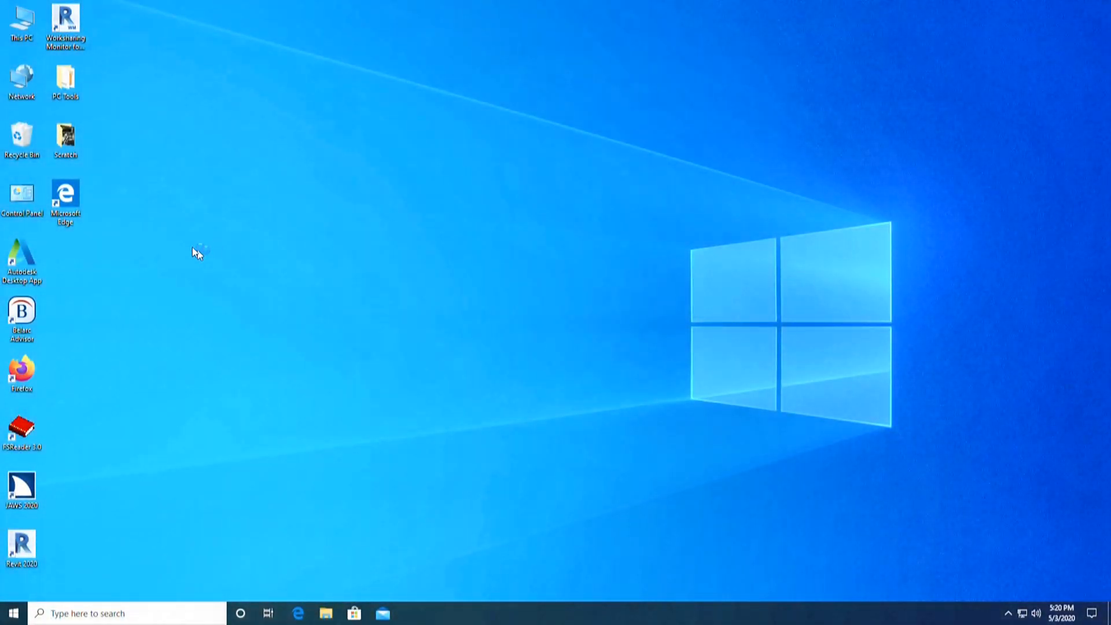
{"action": "mouse_move", "coordinate": [175, 213]}
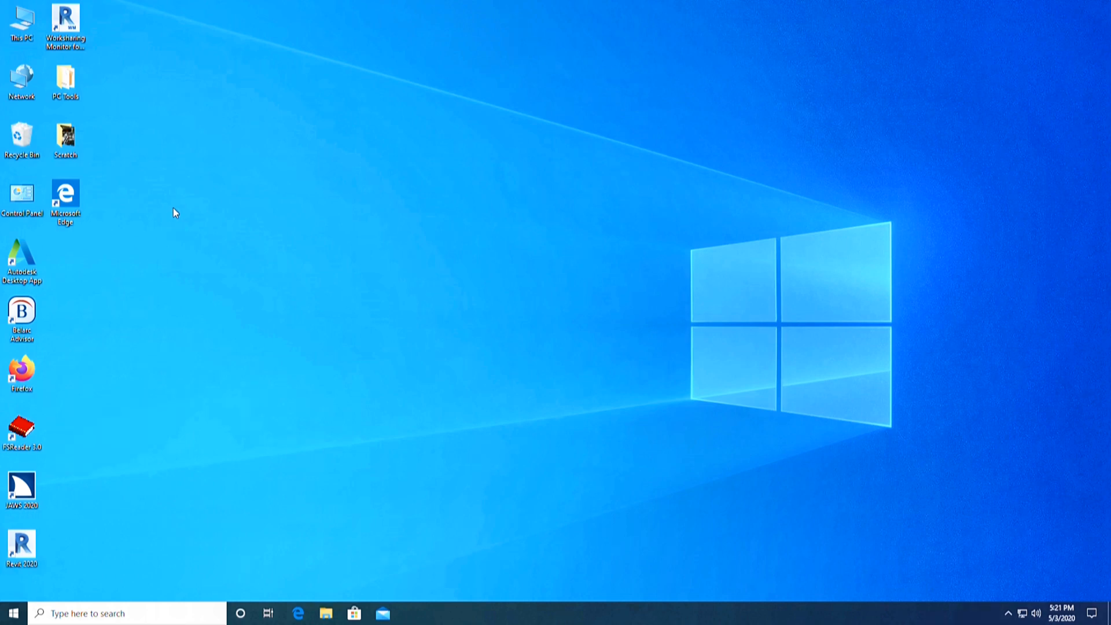
{"action": "mouse_move", "coordinate": [164, 160]}
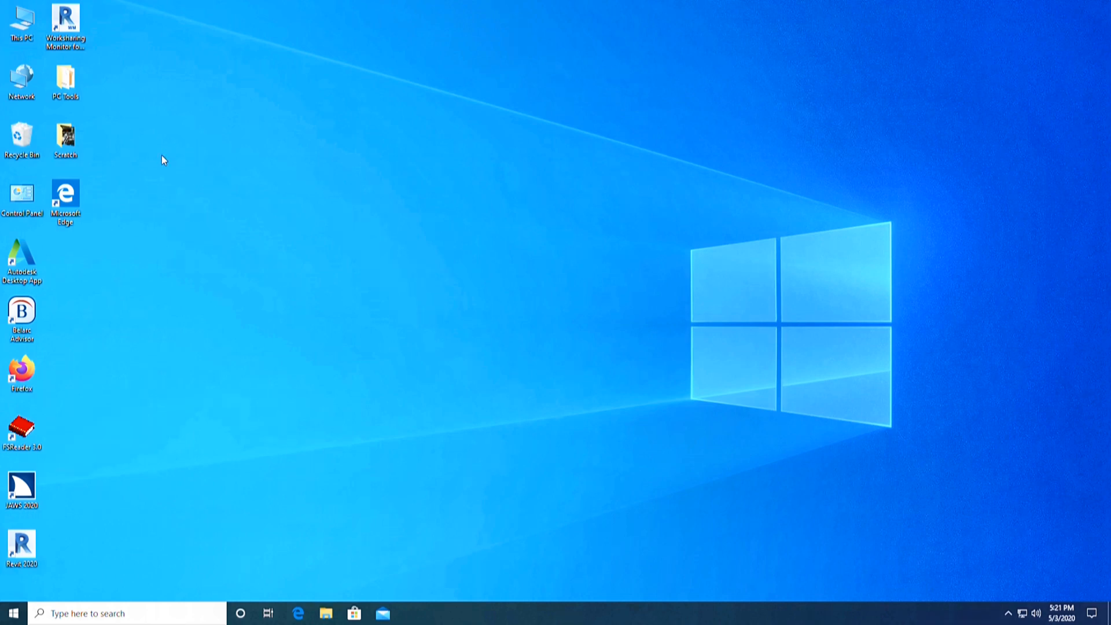
Open This PC's Properties to view Windows 10 Pro, i7-2600 and 16.0 GB RAM
{"action": "right_click", "coordinate": [21, 22]}
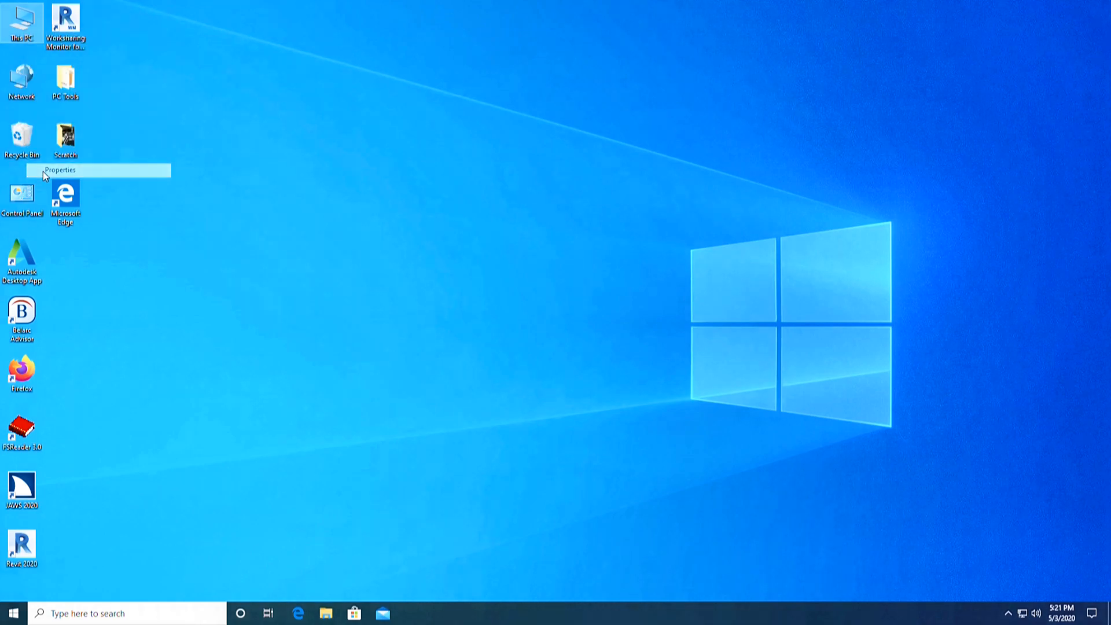
{"action": "left_click", "coordinate": [60, 169]}
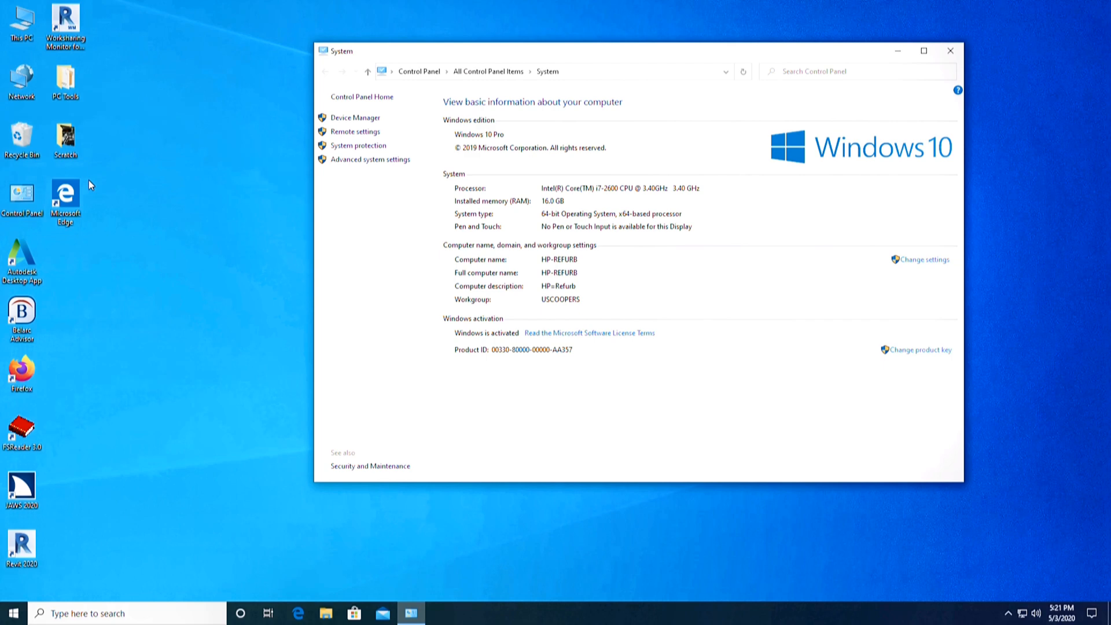
{"action": "mouse_move", "coordinate": [542, 212]}
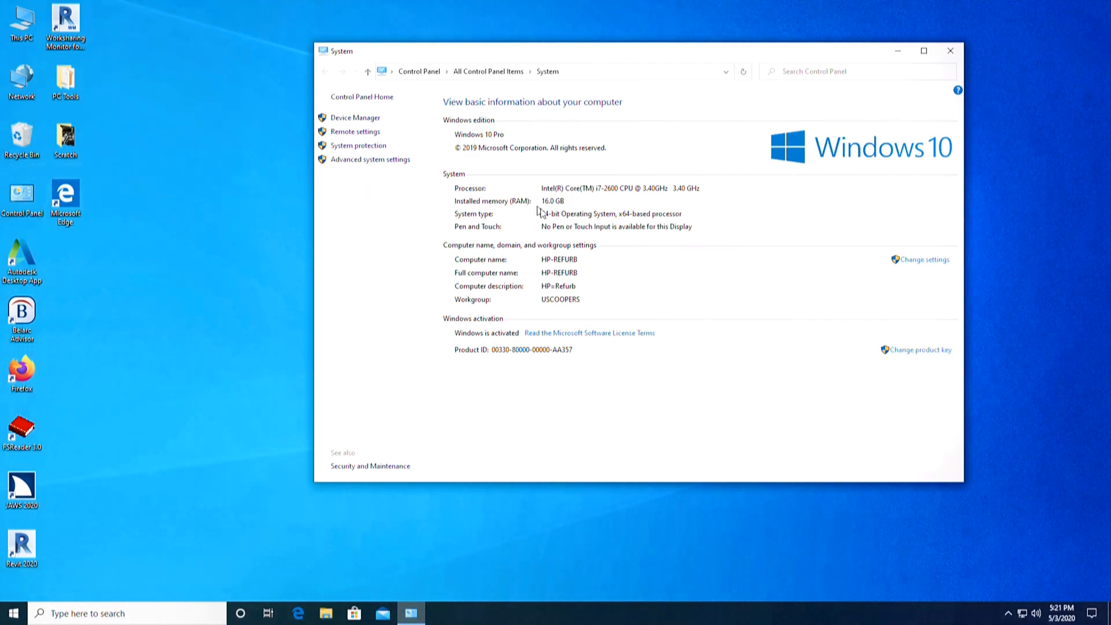
{"action": "mouse_move", "coordinate": [612, 216]}
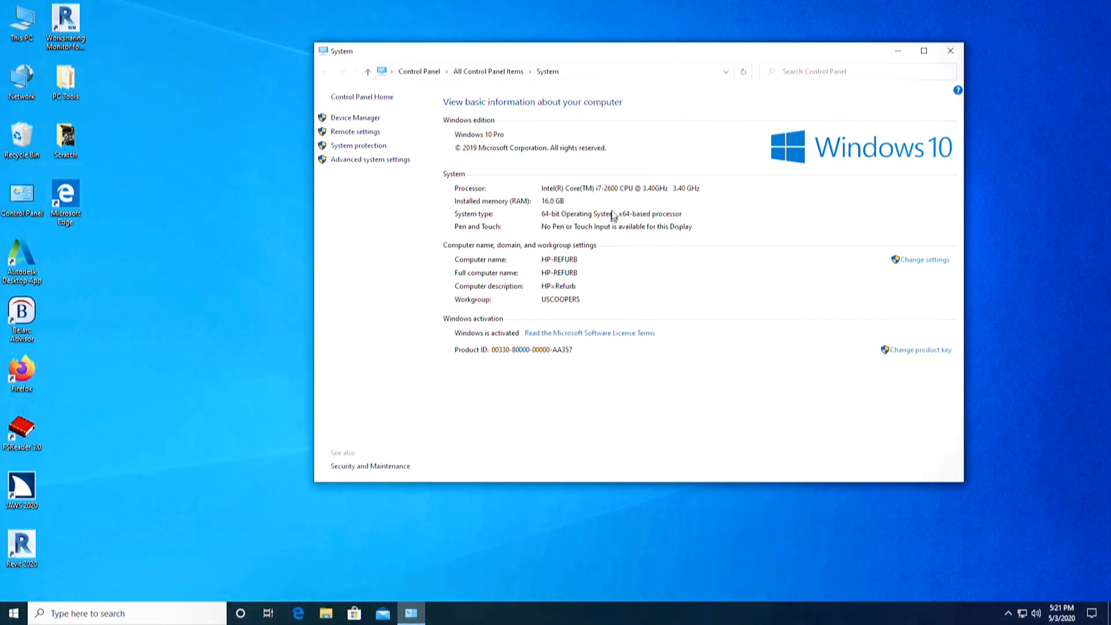
{"action": "mouse_move", "coordinate": [617, 201]}
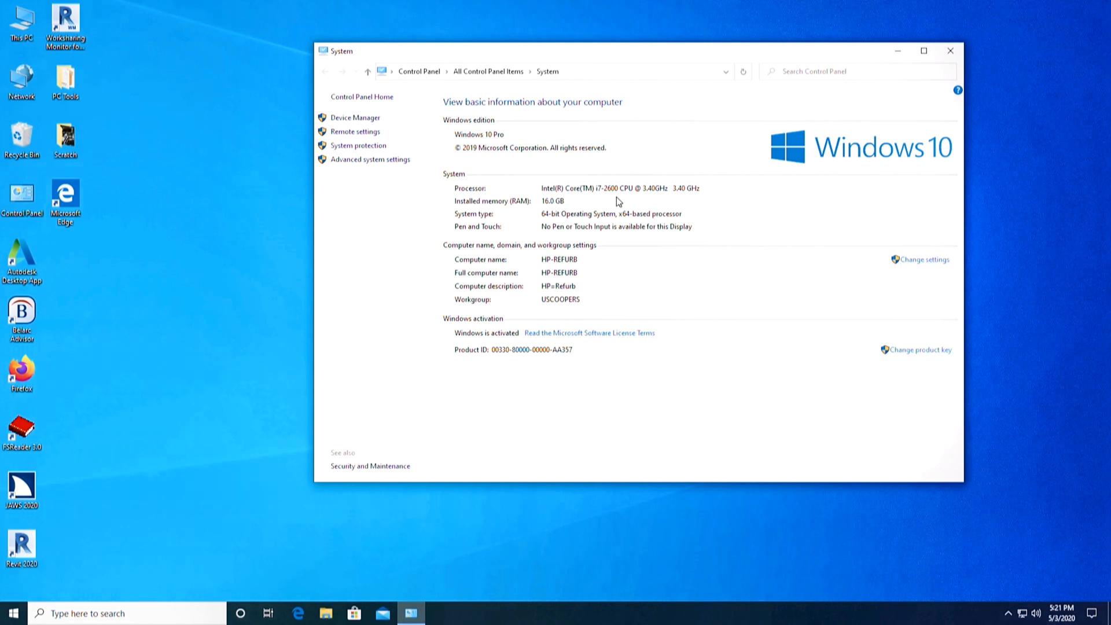
{"action": "mouse_move", "coordinate": [650, 198]}
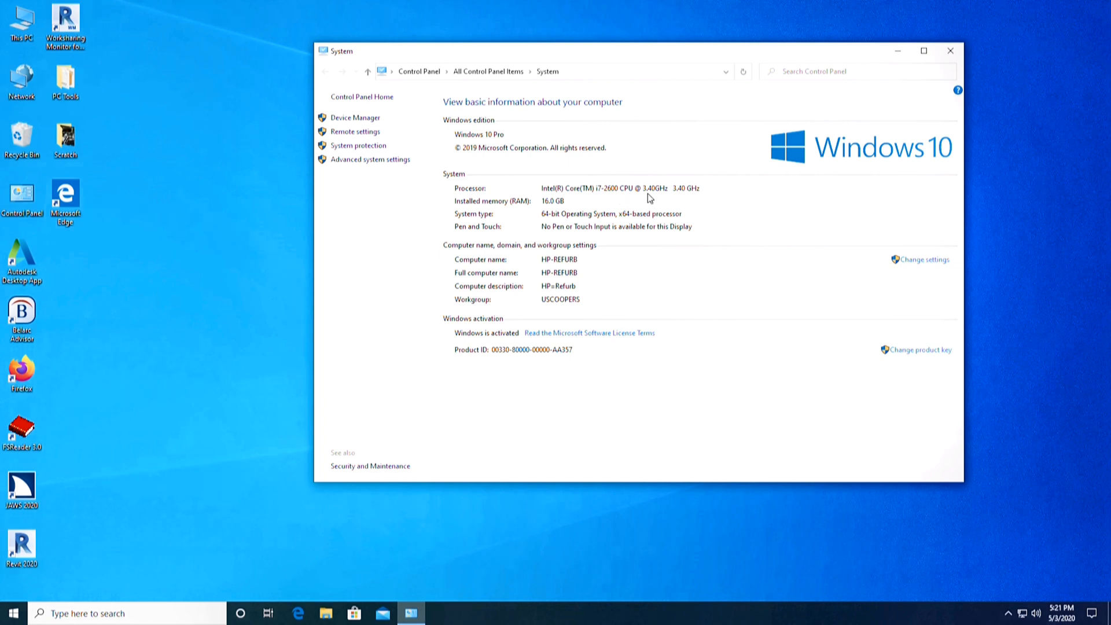
{"action": "mouse_move", "coordinate": [611, 271]}
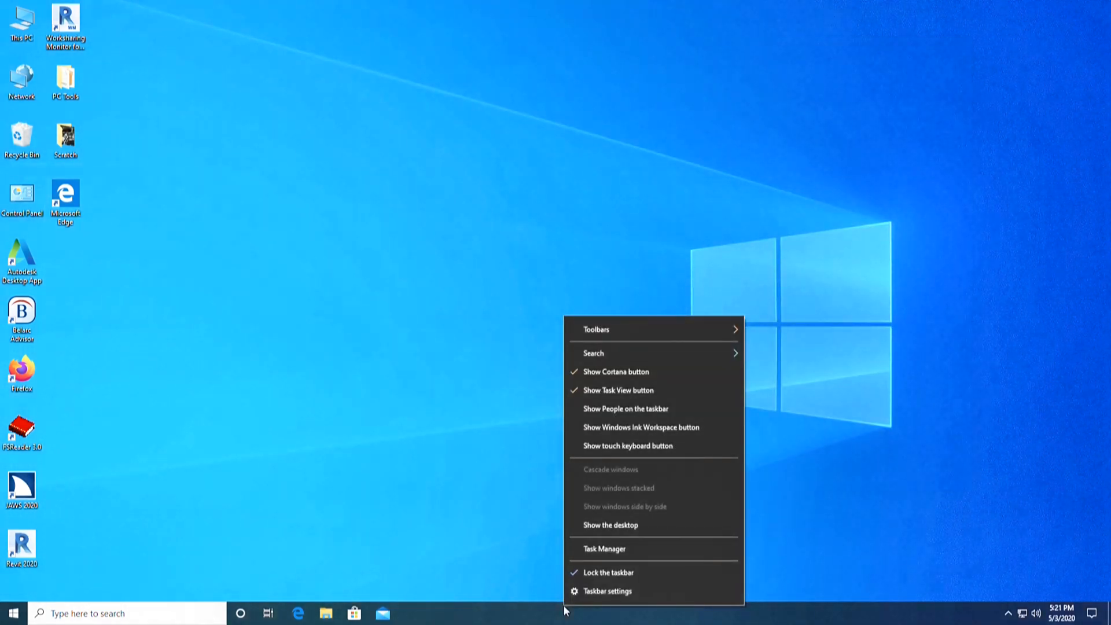
Open Task Manager's CPU performance page and graph all 8 logical processors separately
{"action": "left_click", "coordinate": [604, 549]}
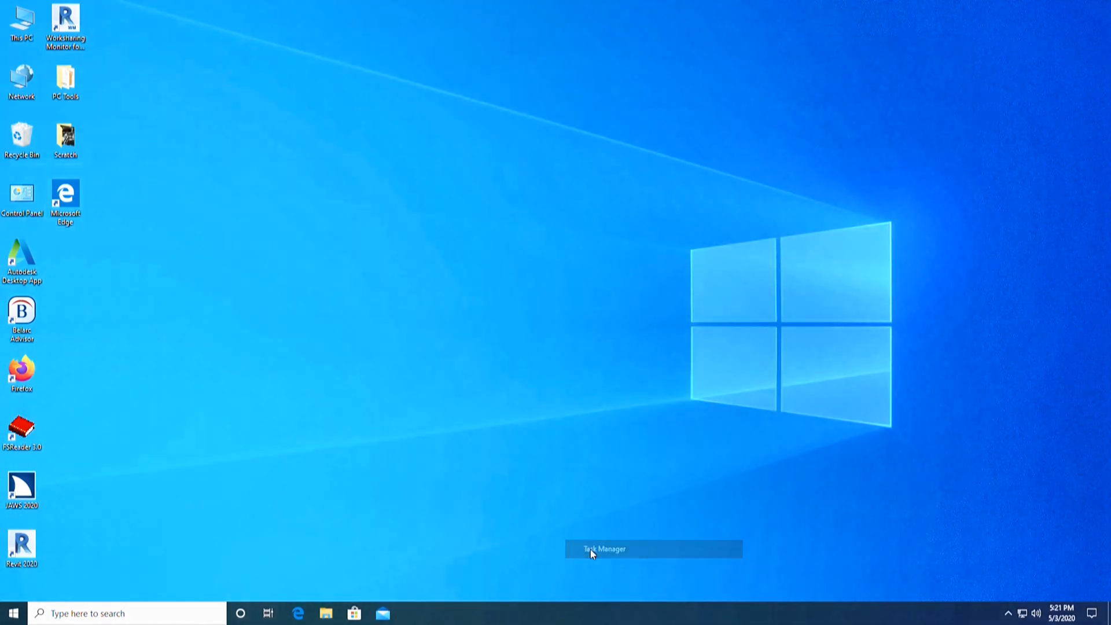
{"action": "left_click", "coordinate": [603, 549]}
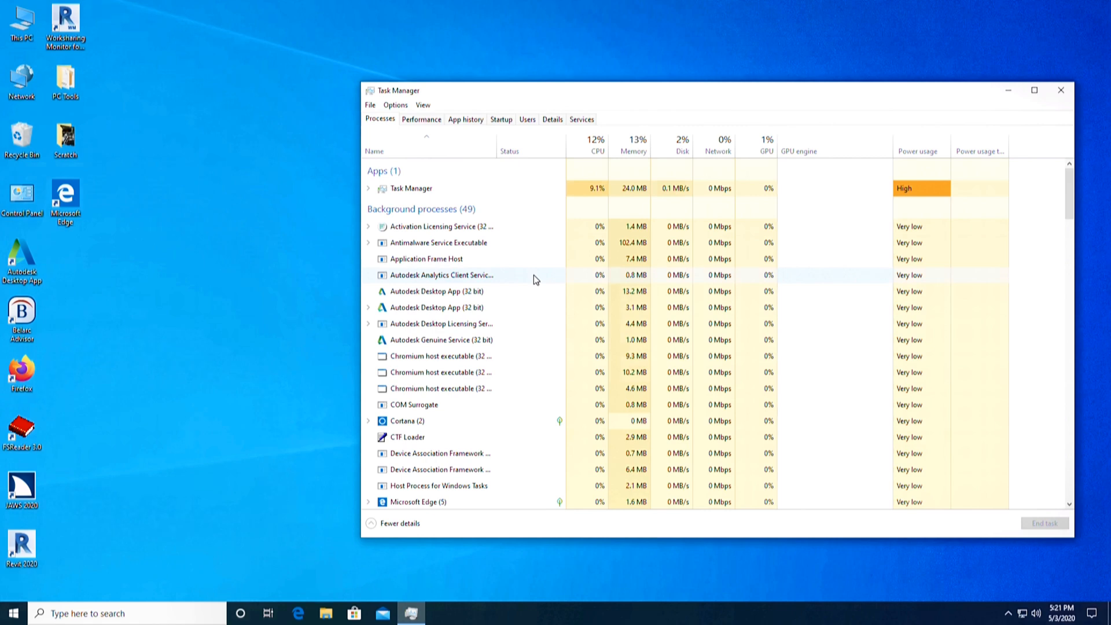
{"action": "left_click", "coordinate": [420, 118]}
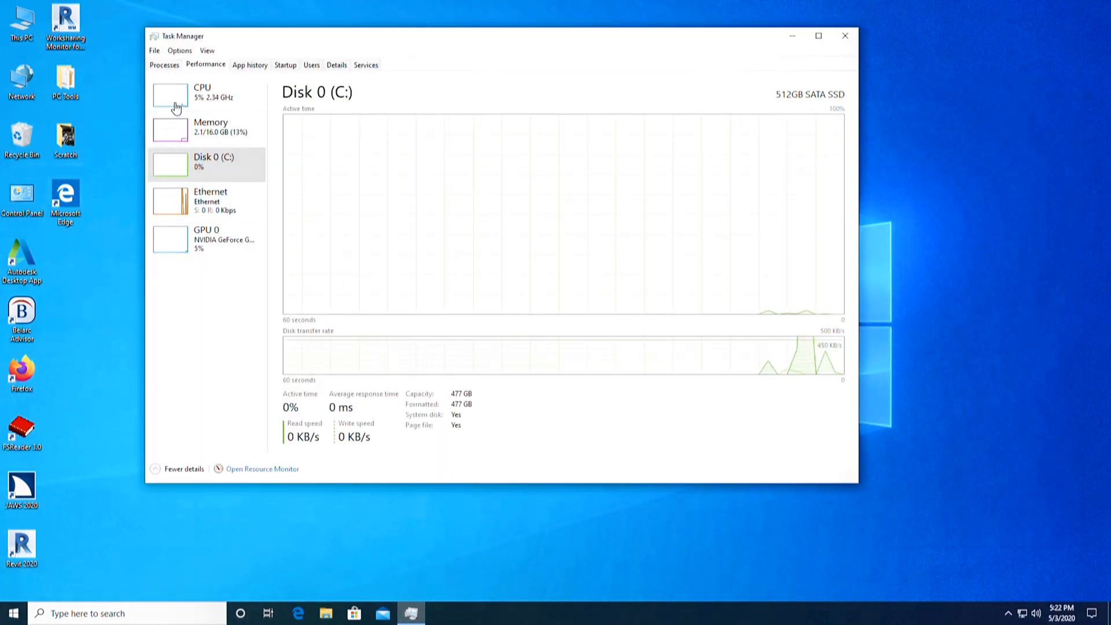
{"action": "right_click", "coordinate": [560, 212]}
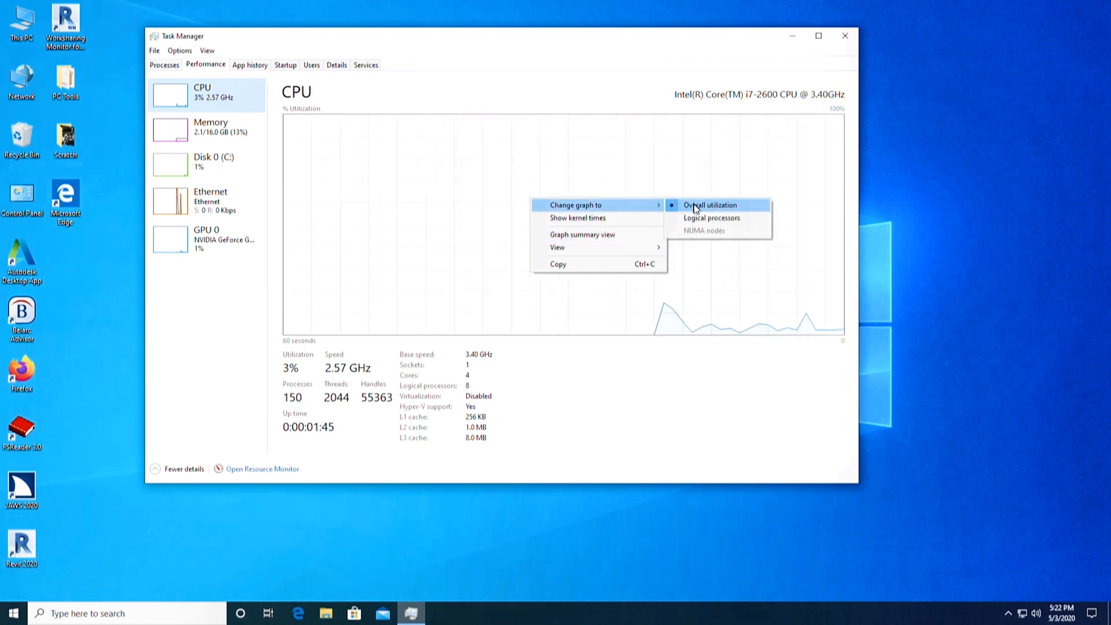
{"action": "left_click", "coordinate": [711, 217]}
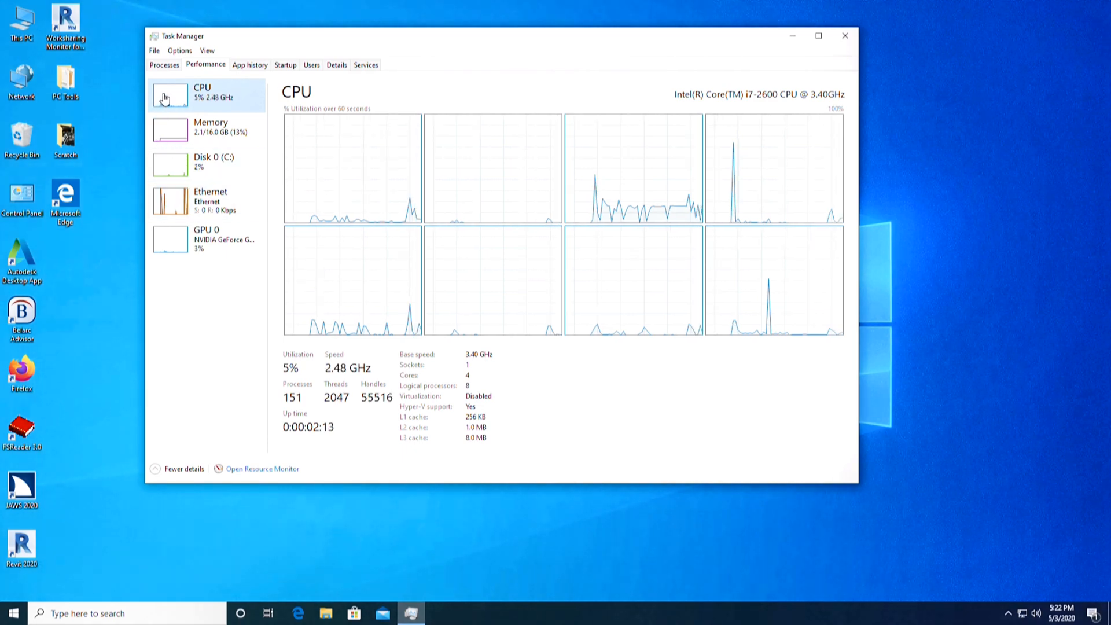
View the Memory, Disk 0 (C:), Ethernet and GPU 0 pages, then close Task Manager
{"action": "left_click", "coordinate": [205, 130]}
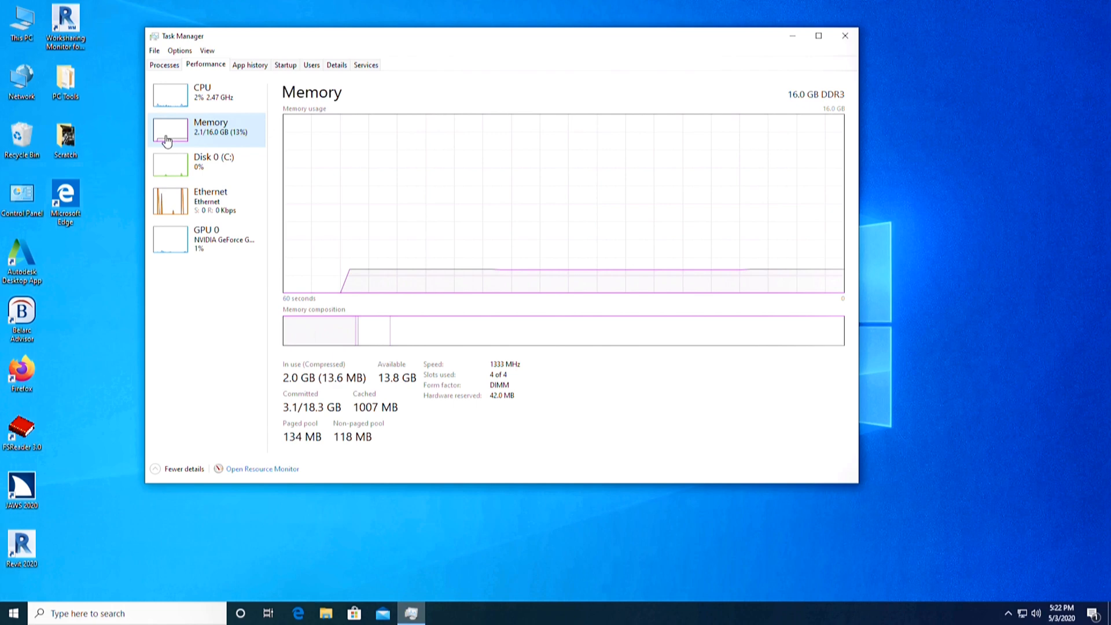
{"action": "mouse_move", "coordinate": [168, 166]}
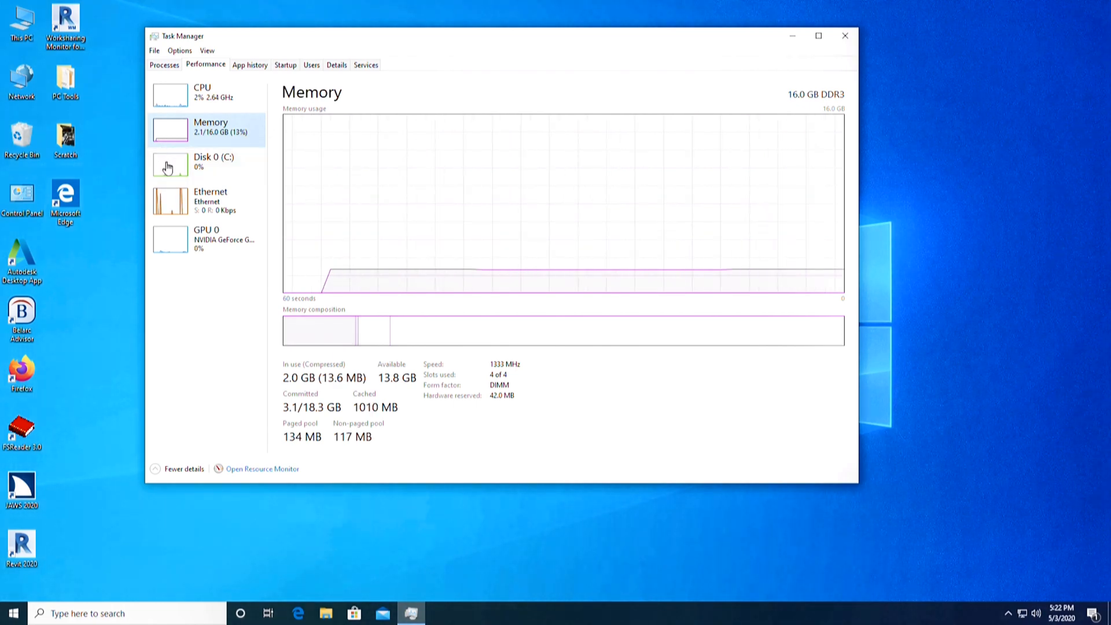
{"action": "left_click", "coordinate": [205, 161]}
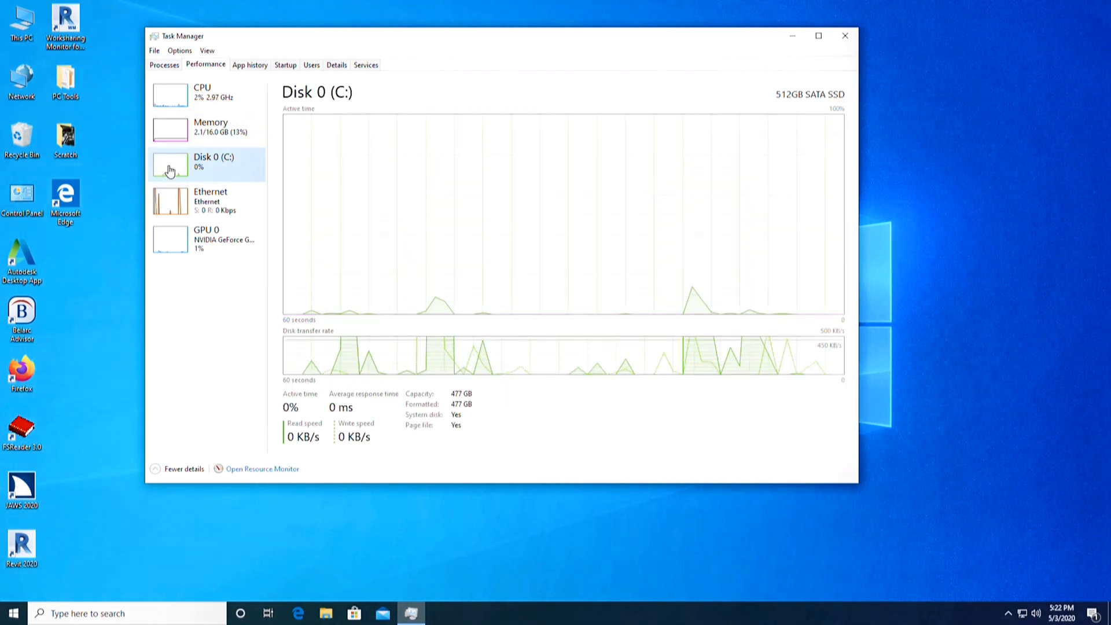
{"action": "mouse_move", "coordinate": [177, 201]}
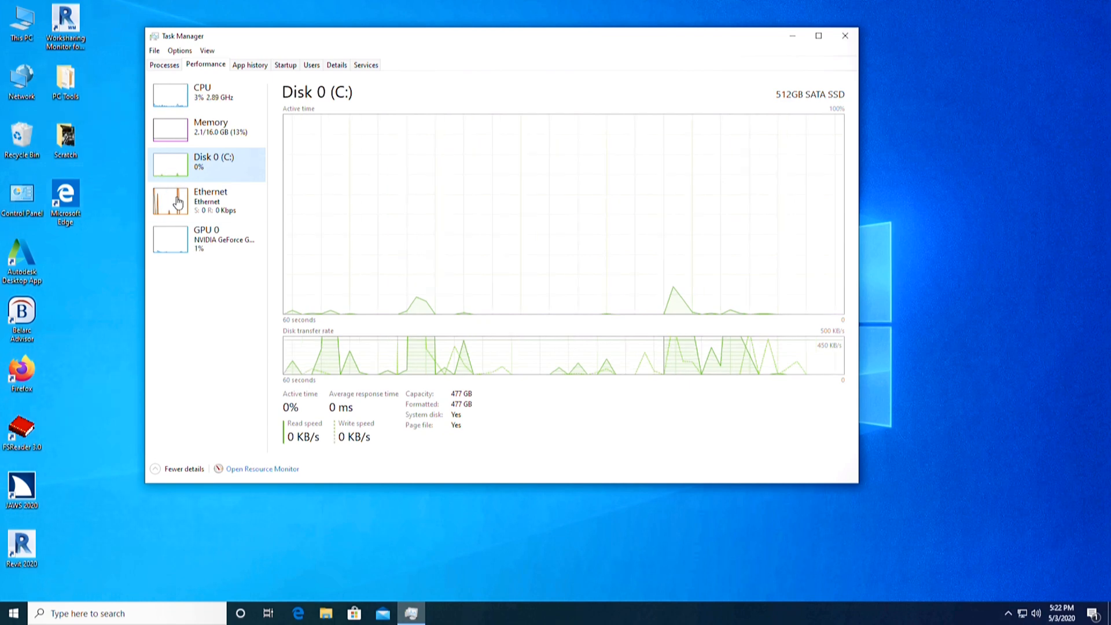
{"action": "left_click", "coordinate": [206, 200]}
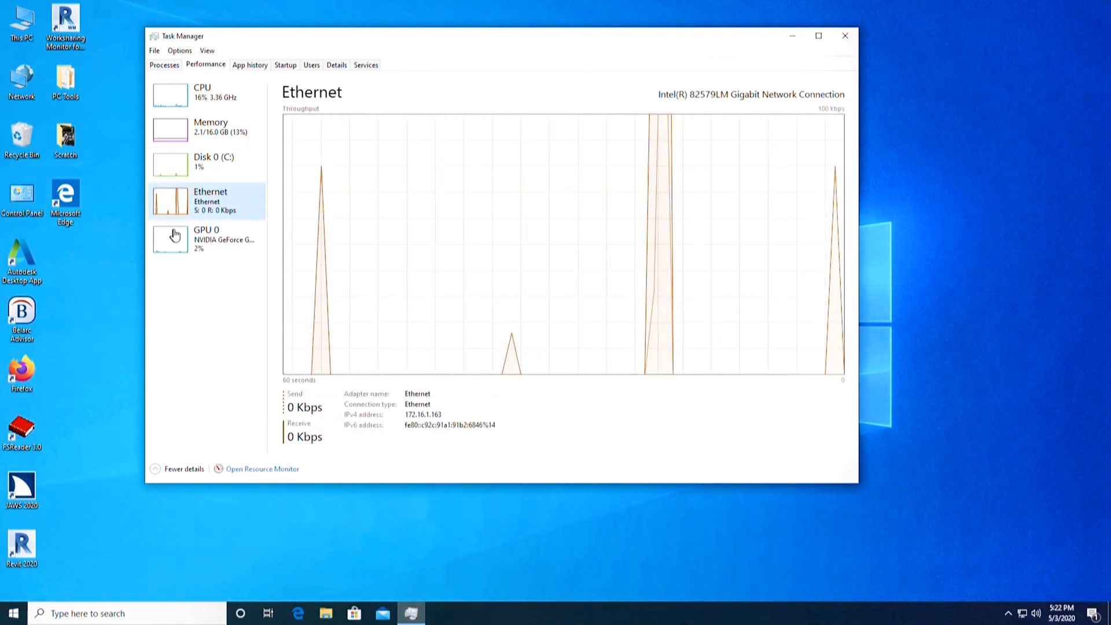
{"action": "left_click", "coordinate": [206, 239]}
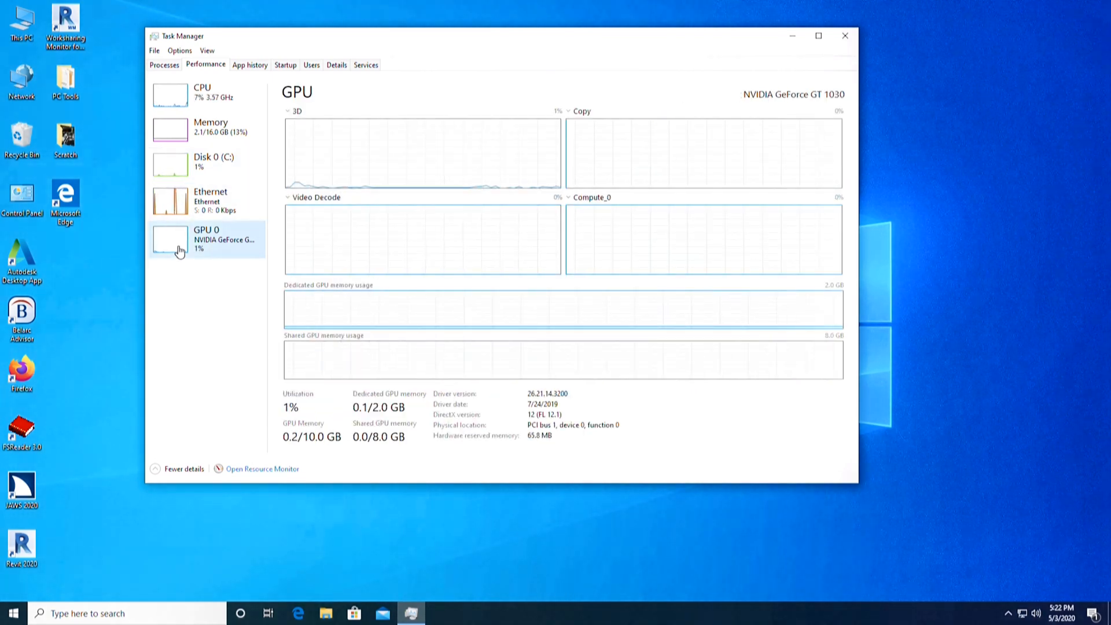
{"action": "mouse_move", "coordinate": [814, 6]}
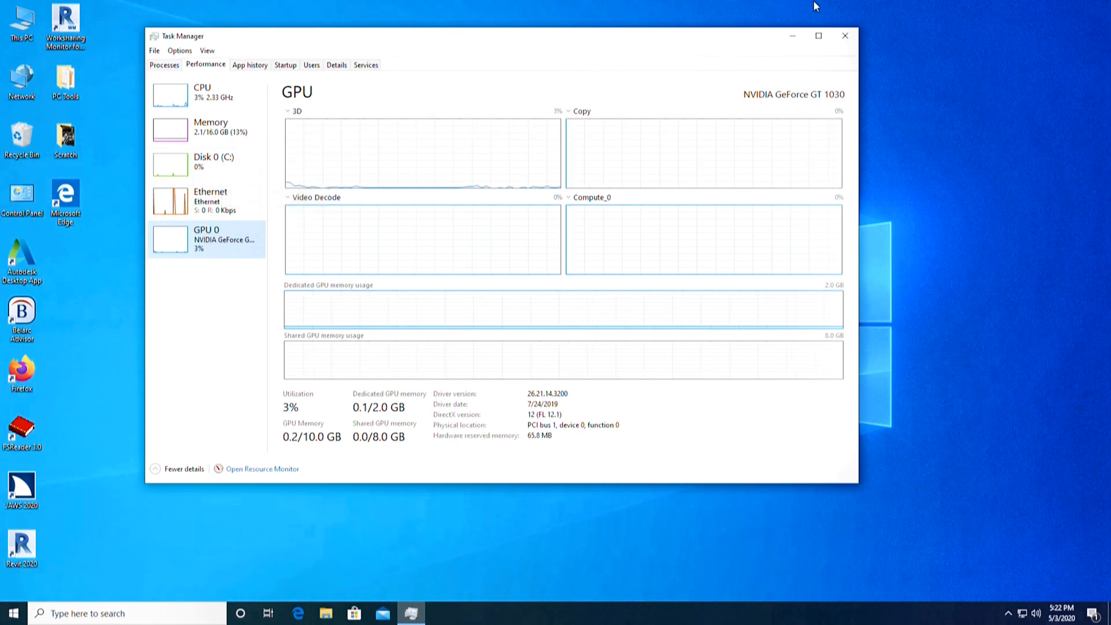
{"action": "left_click", "coordinate": [844, 36]}
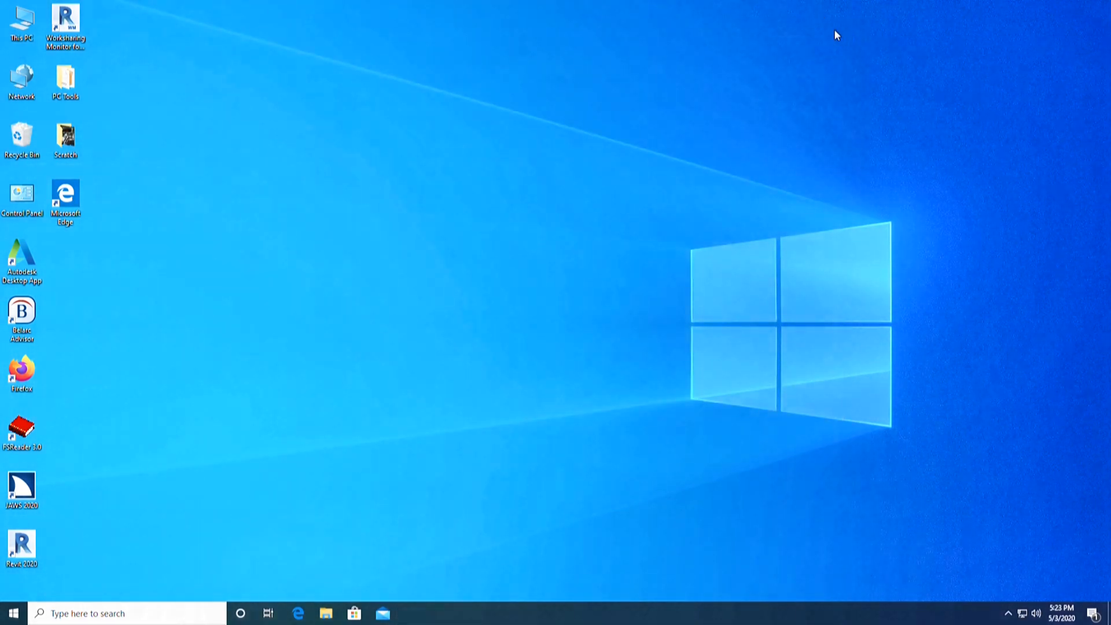
{"action": "mouse_move", "coordinate": [830, 38]}
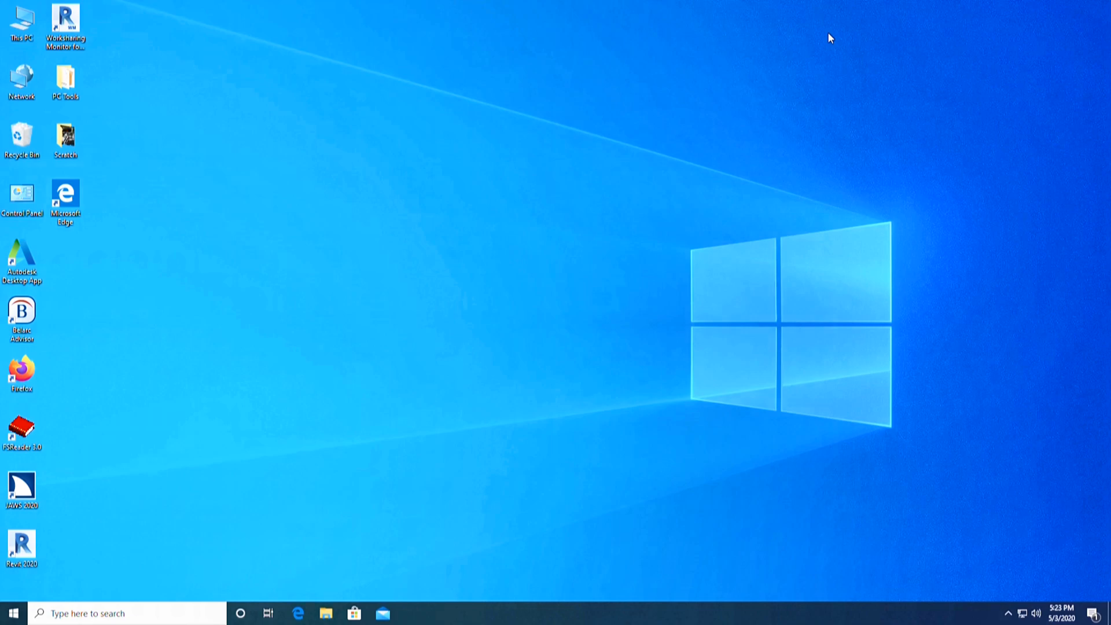